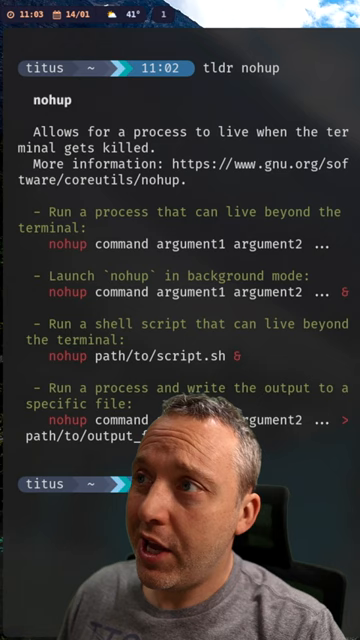
Step: Run 'killall waybar' to terminate every running waybar process
text(kill)
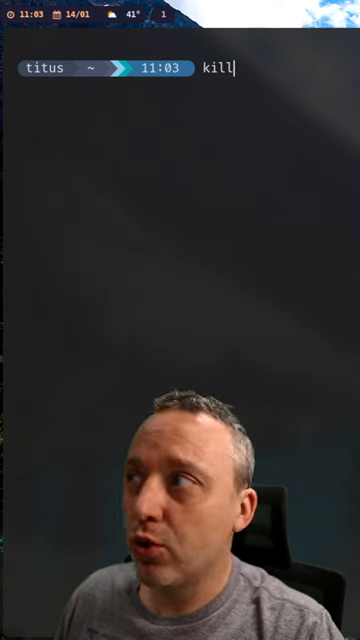
text(all waybar)
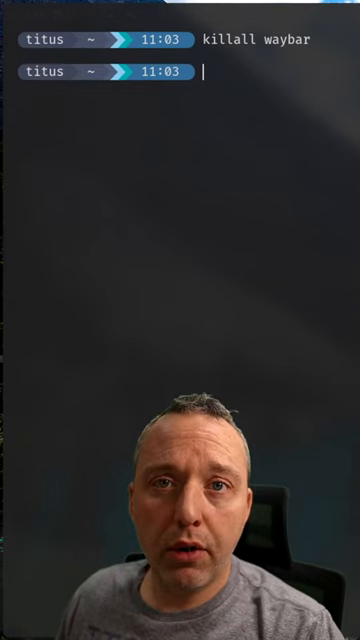
Step: Launch 'waybar' in the foreground, interrupt it, try 'waybar &', then clear the screen
text(waybar)
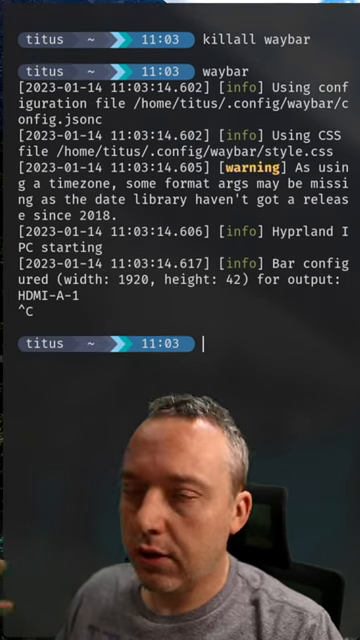
text(waybar)
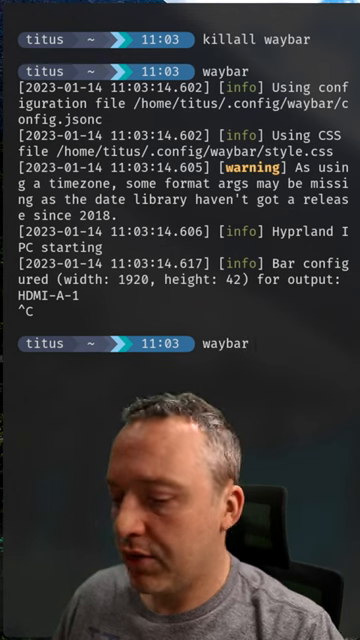
text(waybar &)
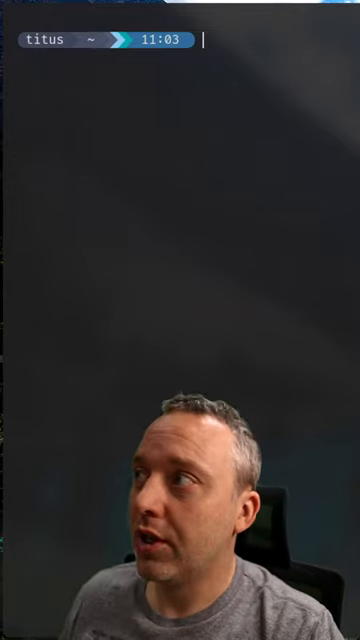
Step: Run 'nohup waybar &' to relaunch waybar detached in the background
text(nohup)
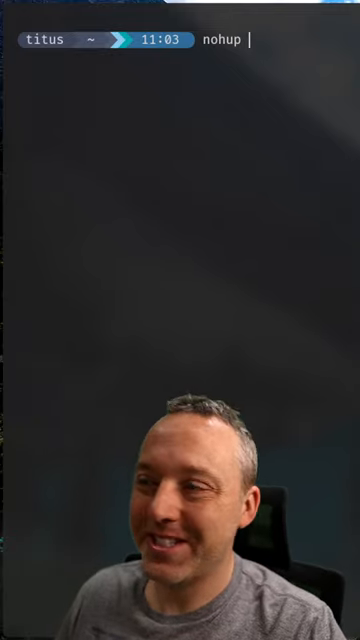
text(waybar)
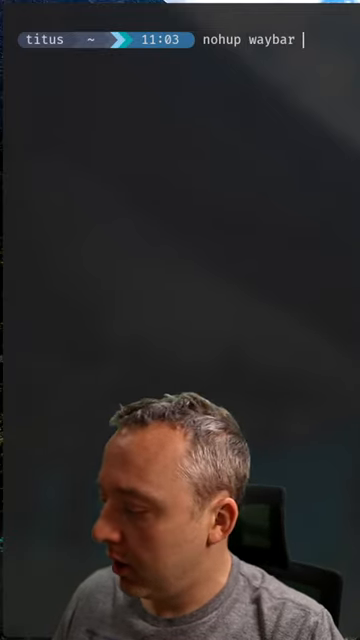
text(&)
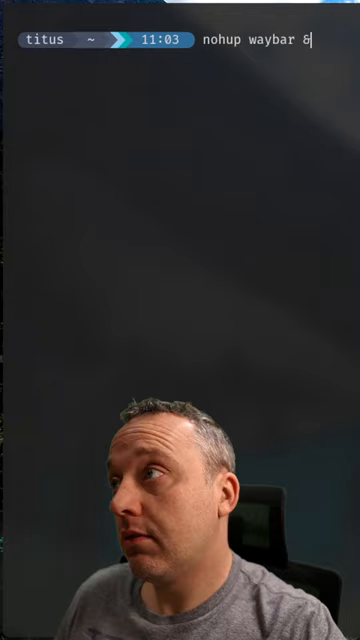
key(Return)
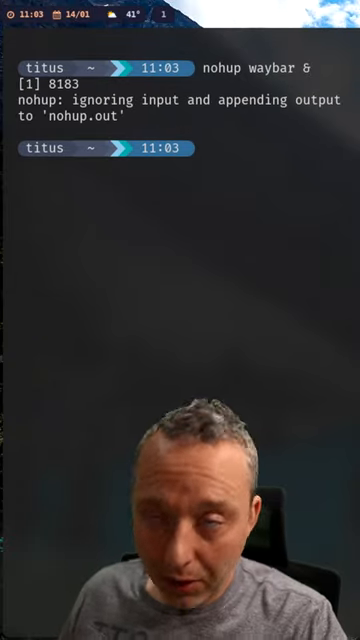